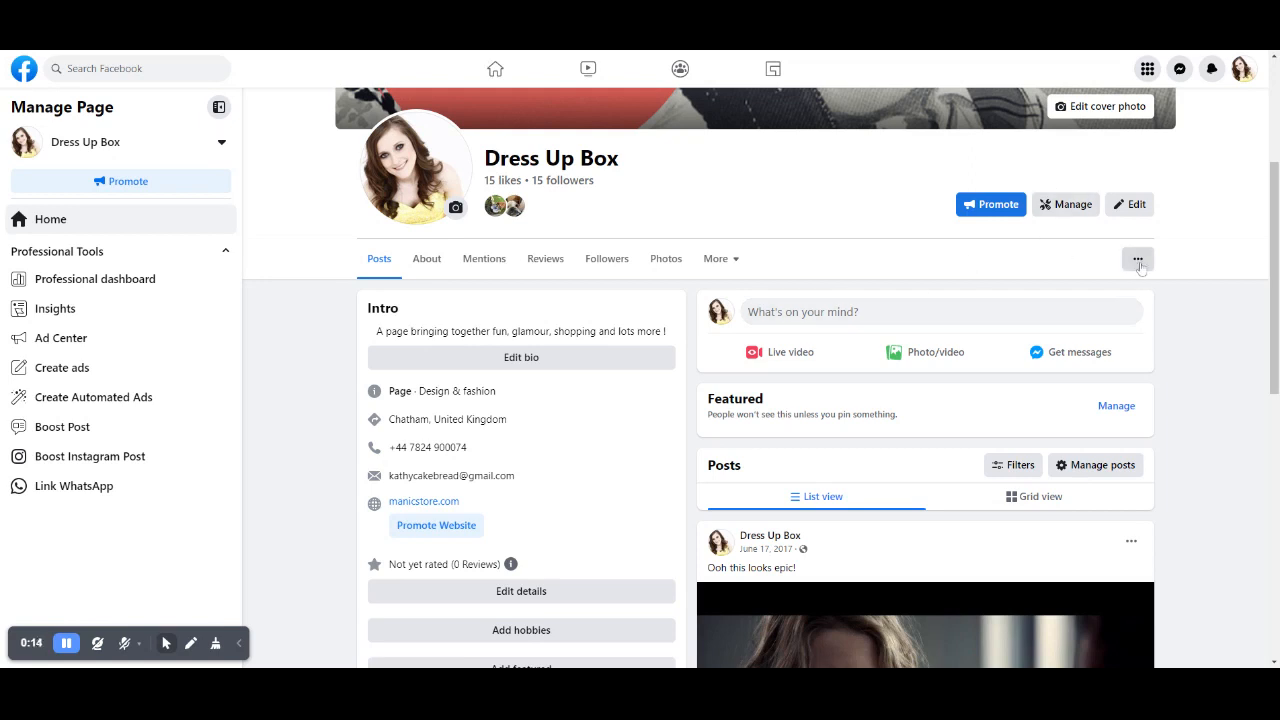
Step: Reach Page and tagging settings from the ••• menu under the cover photo
{"action": "left_click", "coordinate": [1139, 259]}
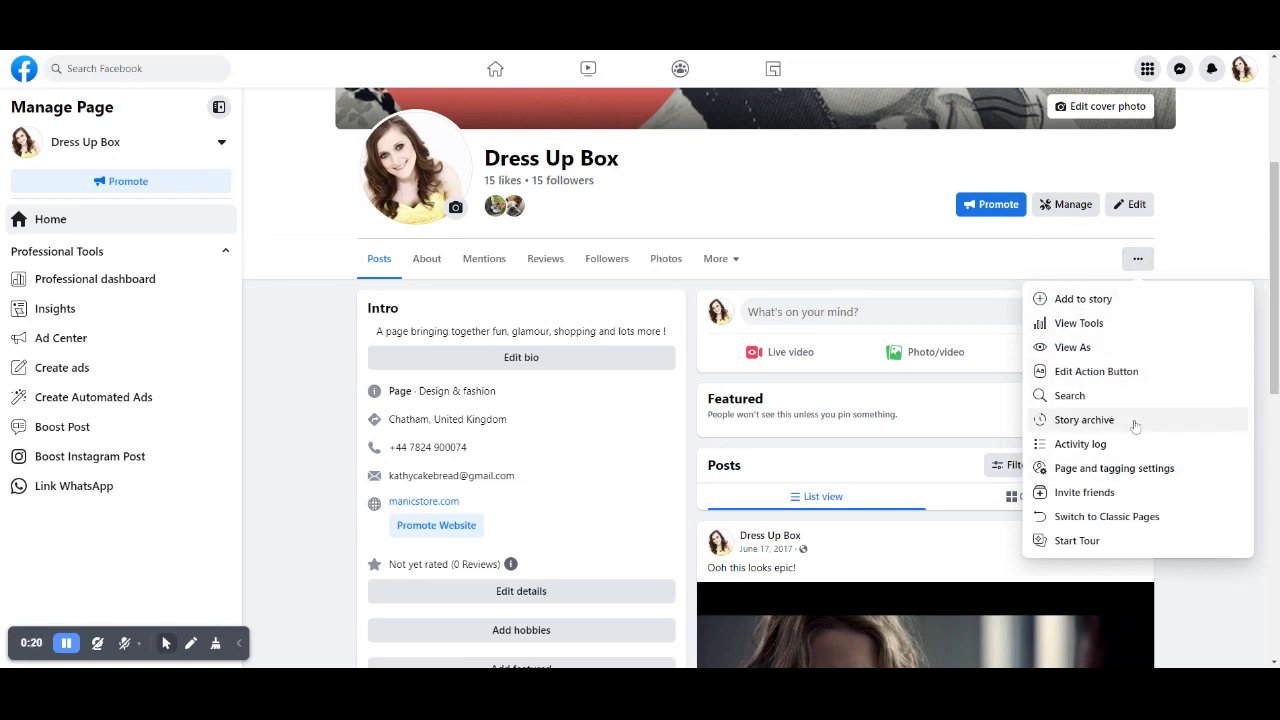
{"action": "mouse_move", "coordinate": [1115, 468]}
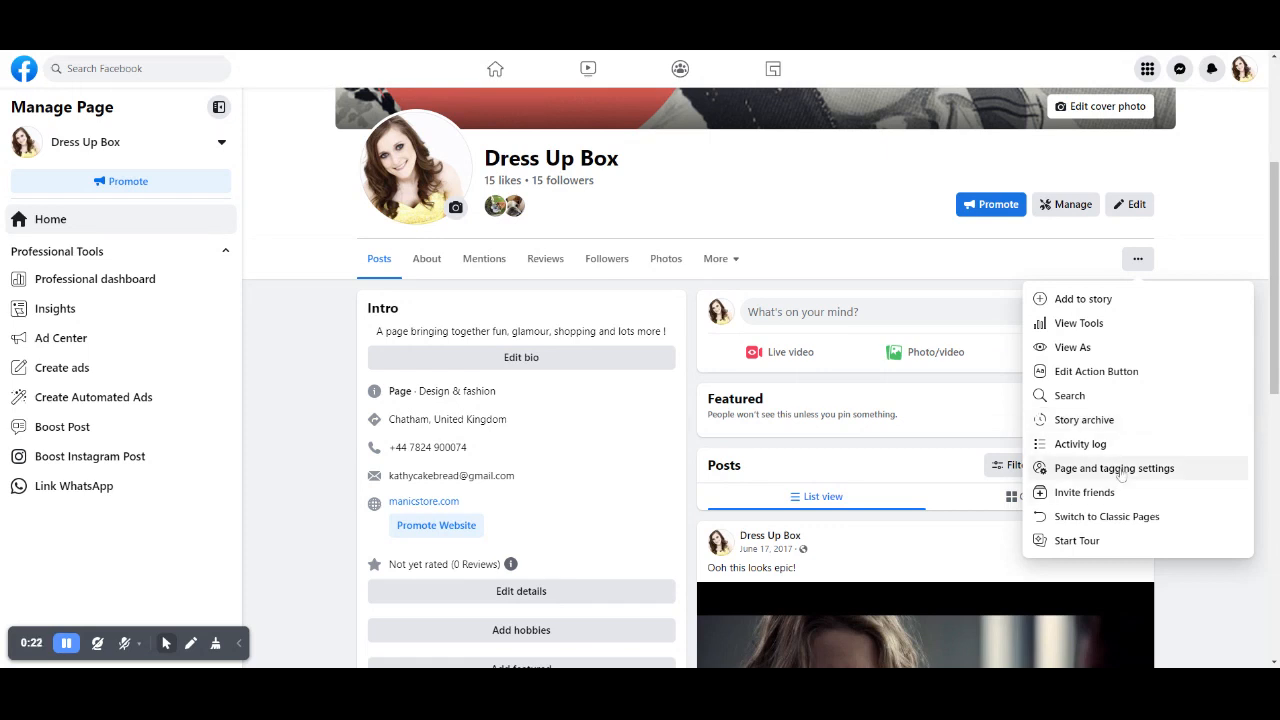
{"action": "mouse_move", "coordinate": [1120, 480]}
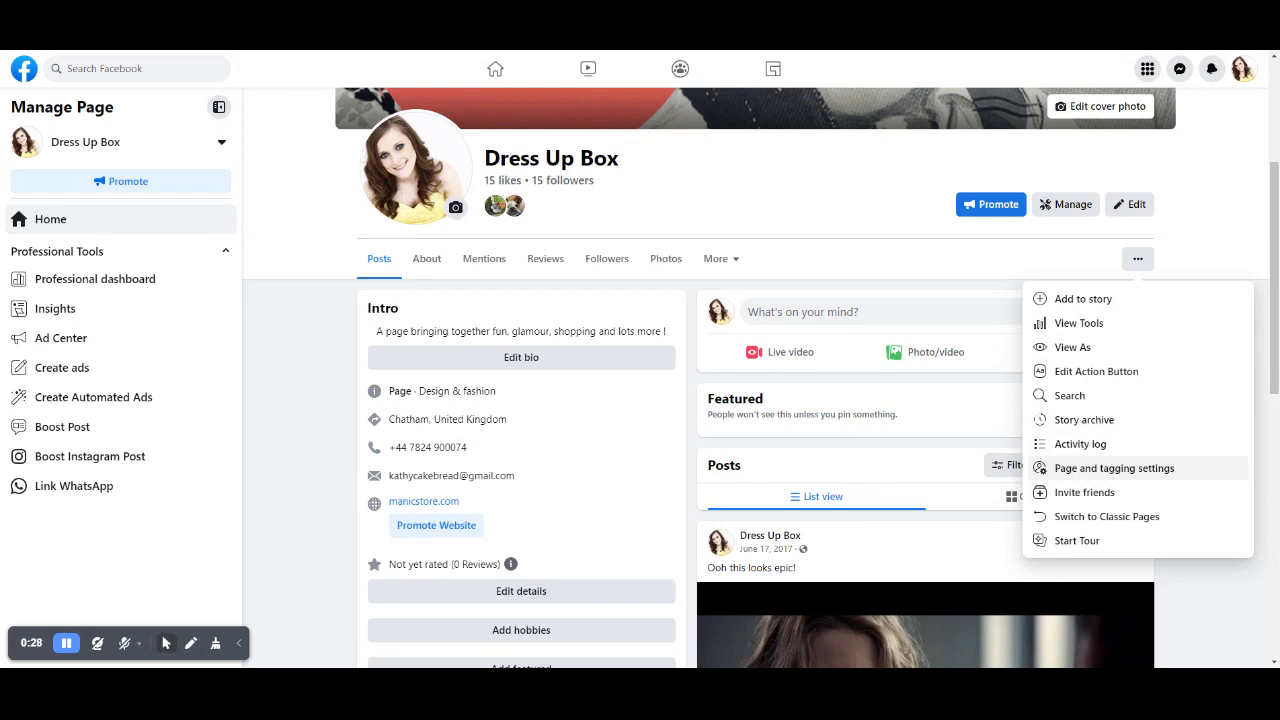
{"action": "left_click", "coordinate": [1114, 468]}
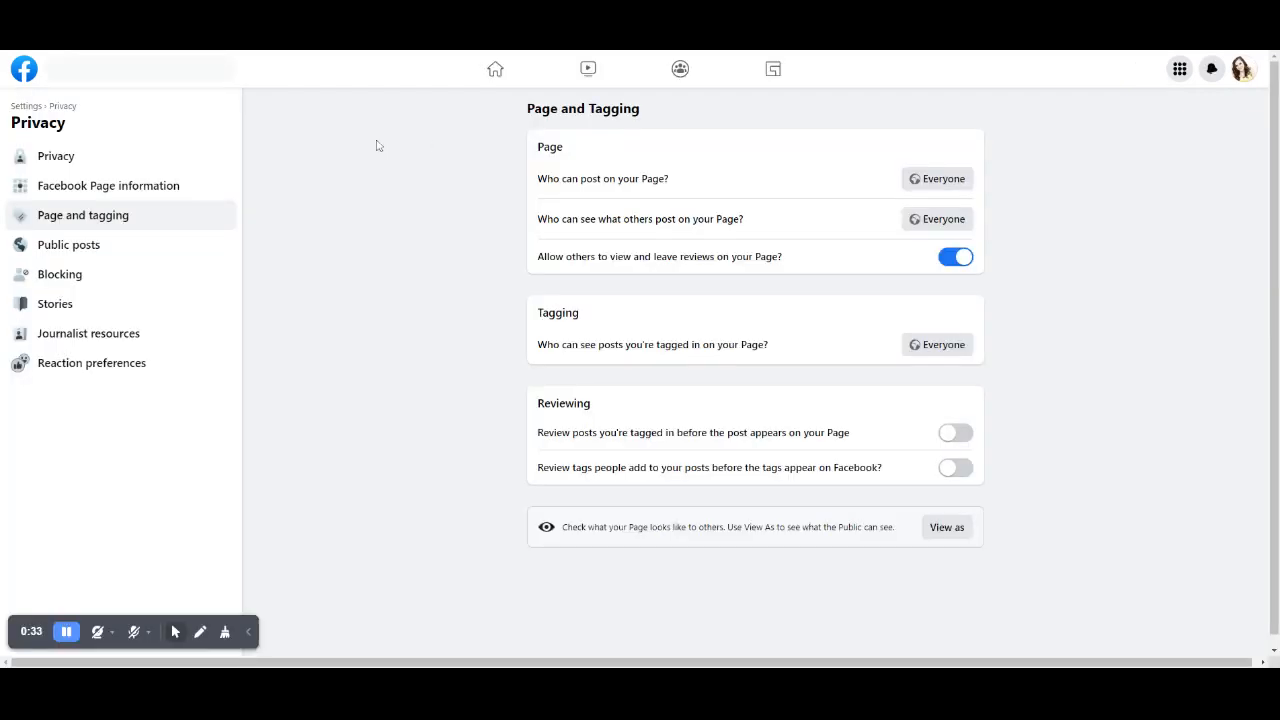
{"action": "mouse_move", "coordinate": [135, 190]}
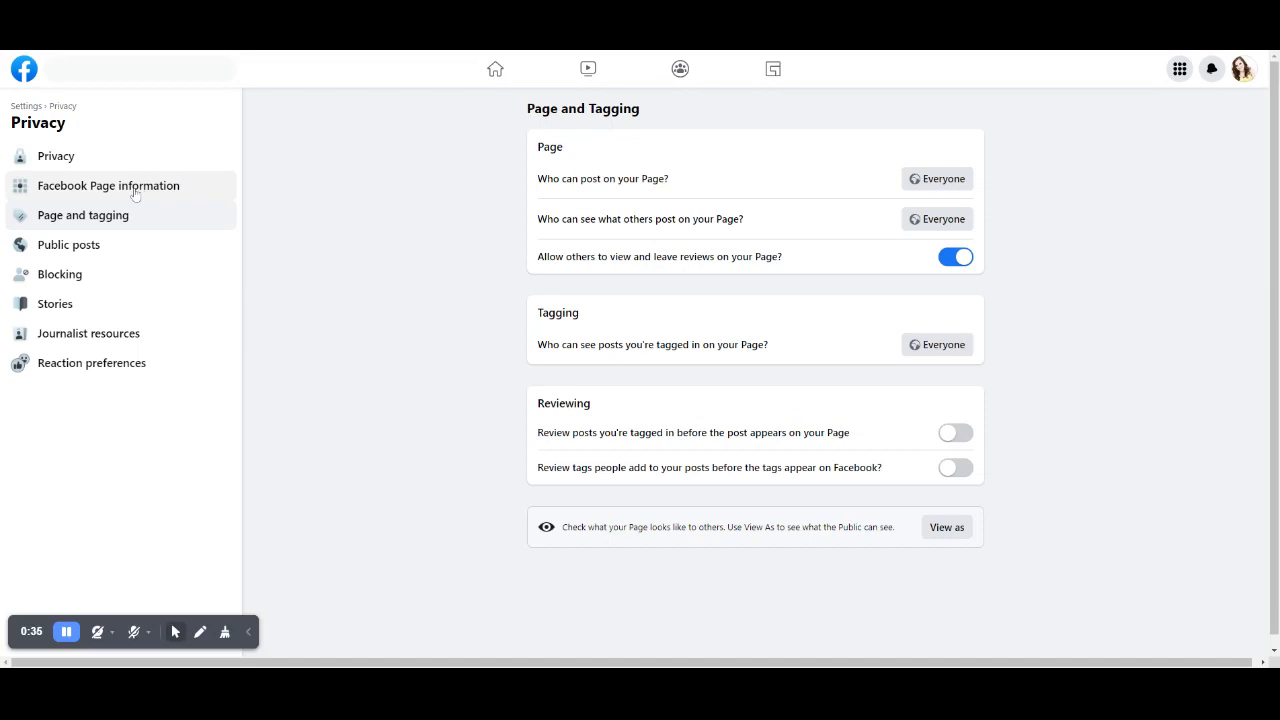
Step: Show the Facebook Page information section listing deactivation and deletion
{"action": "left_click", "coordinate": [108, 185]}
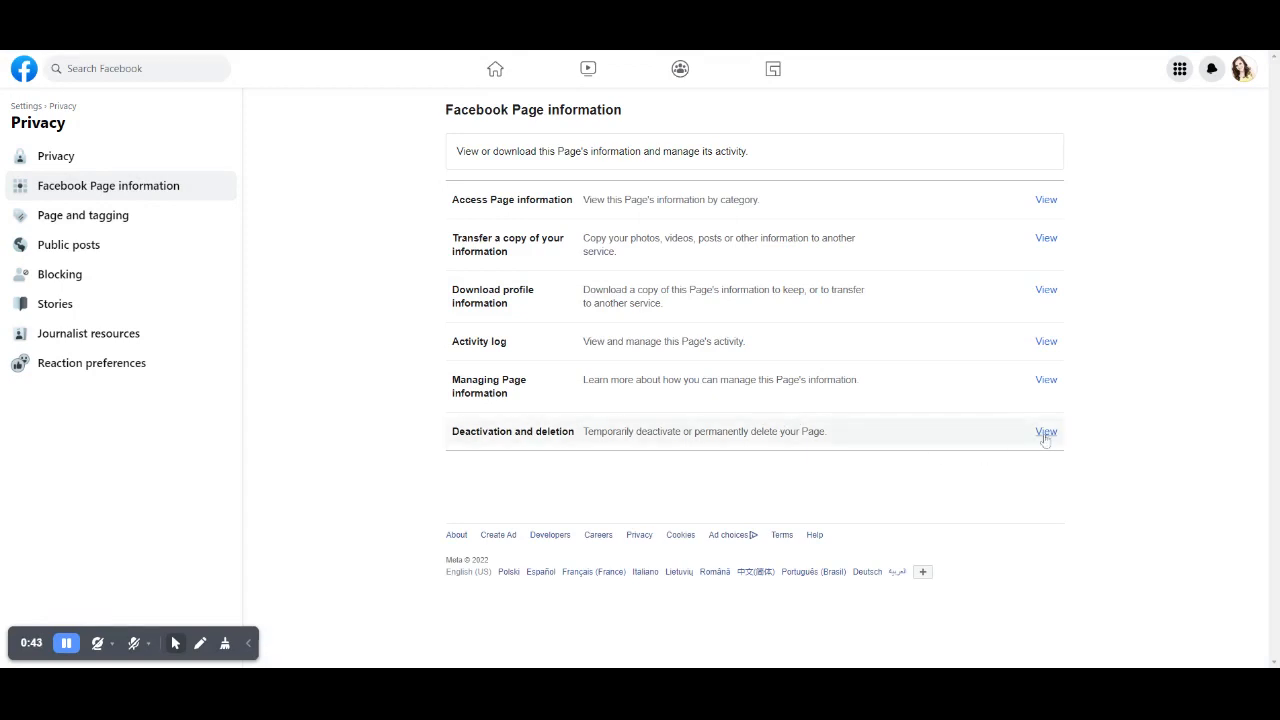
Step: Choose Delete Page over deactivation and continue to the permanent deletion notice
{"action": "left_click", "coordinate": [1044, 431]}
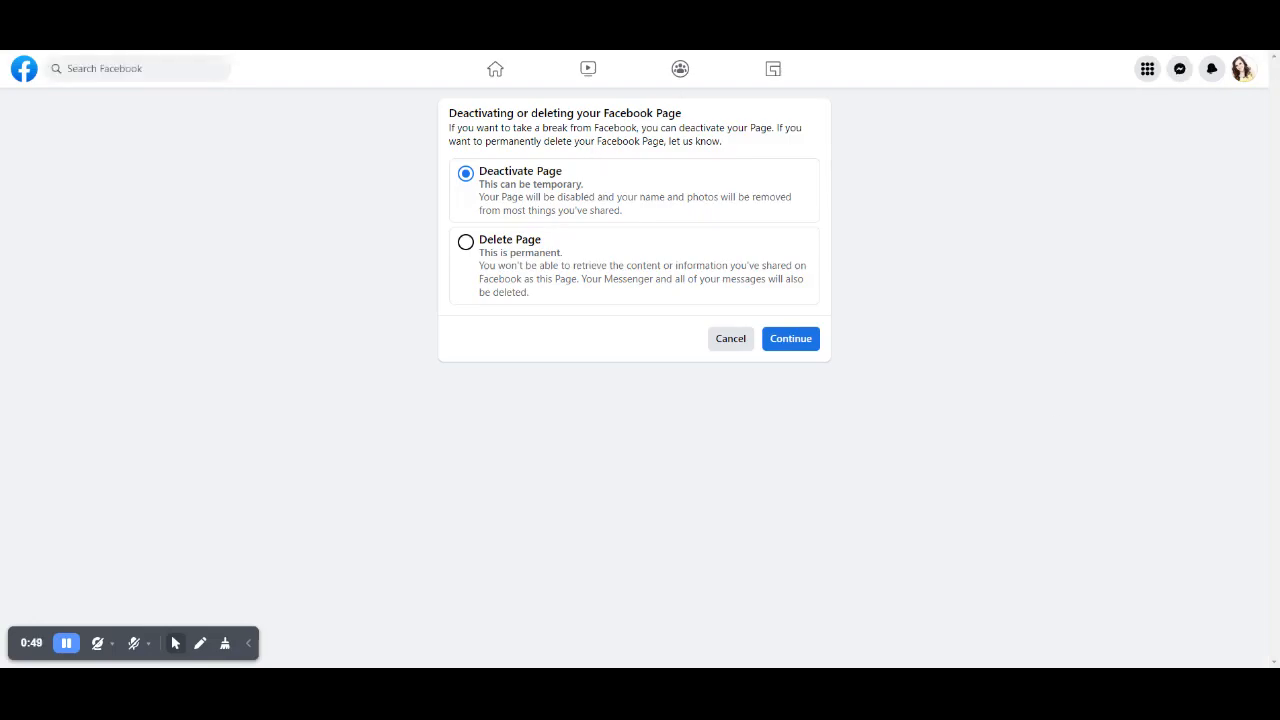
{"action": "left_click", "coordinate": [465, 242]}
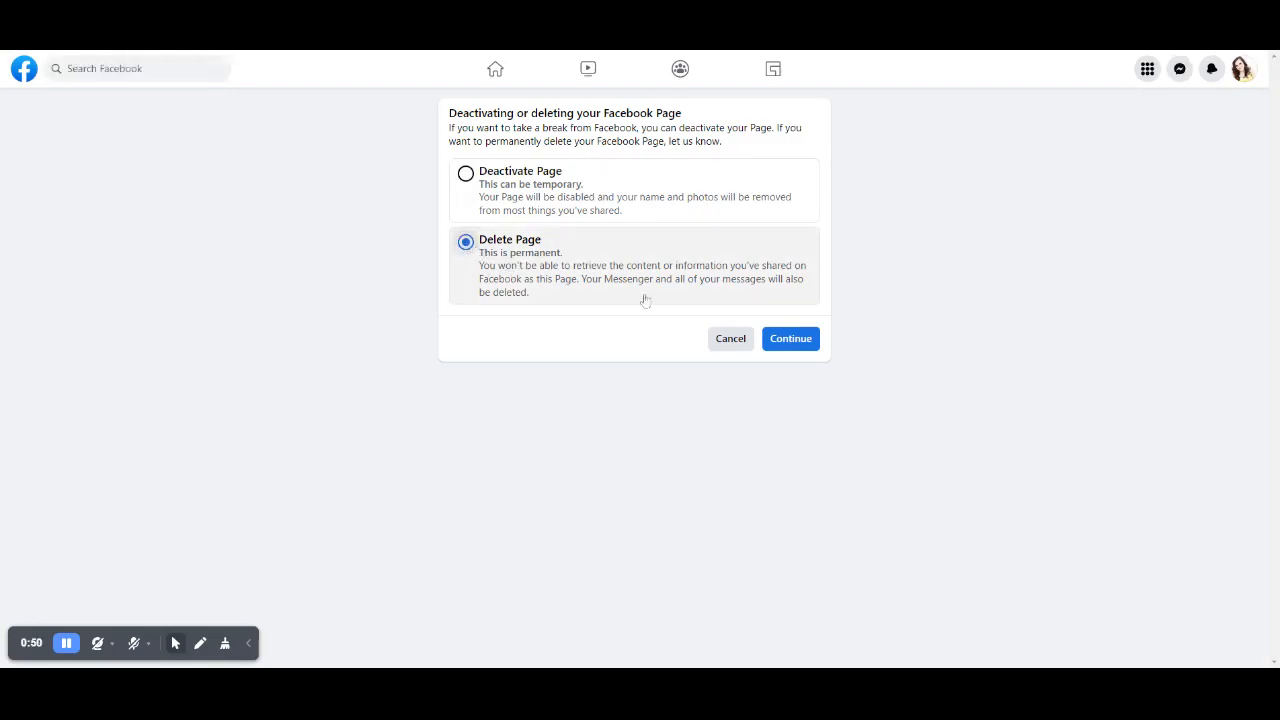
{"action": "left_click", "coordinate": [790, 338]}
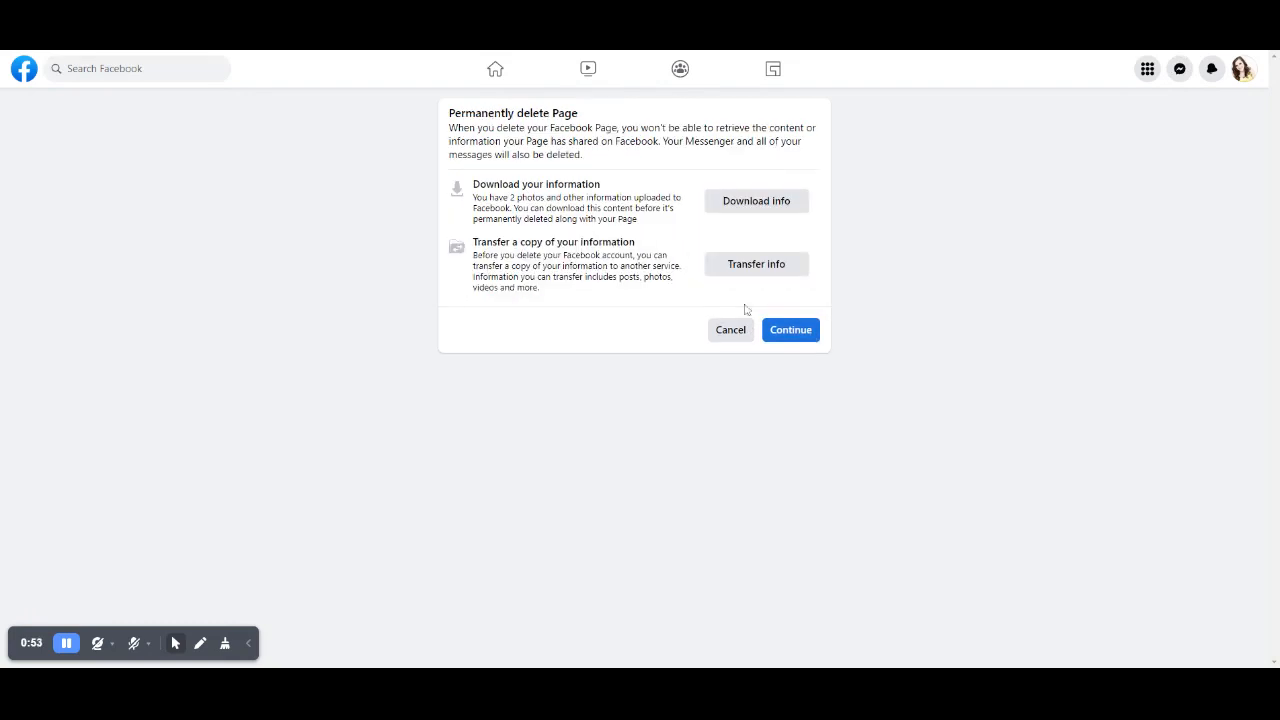
Step: Skip the download/transfer offers and confirm ownership with the account password
{"action": "left_click", "coordinate": [790, 329]}
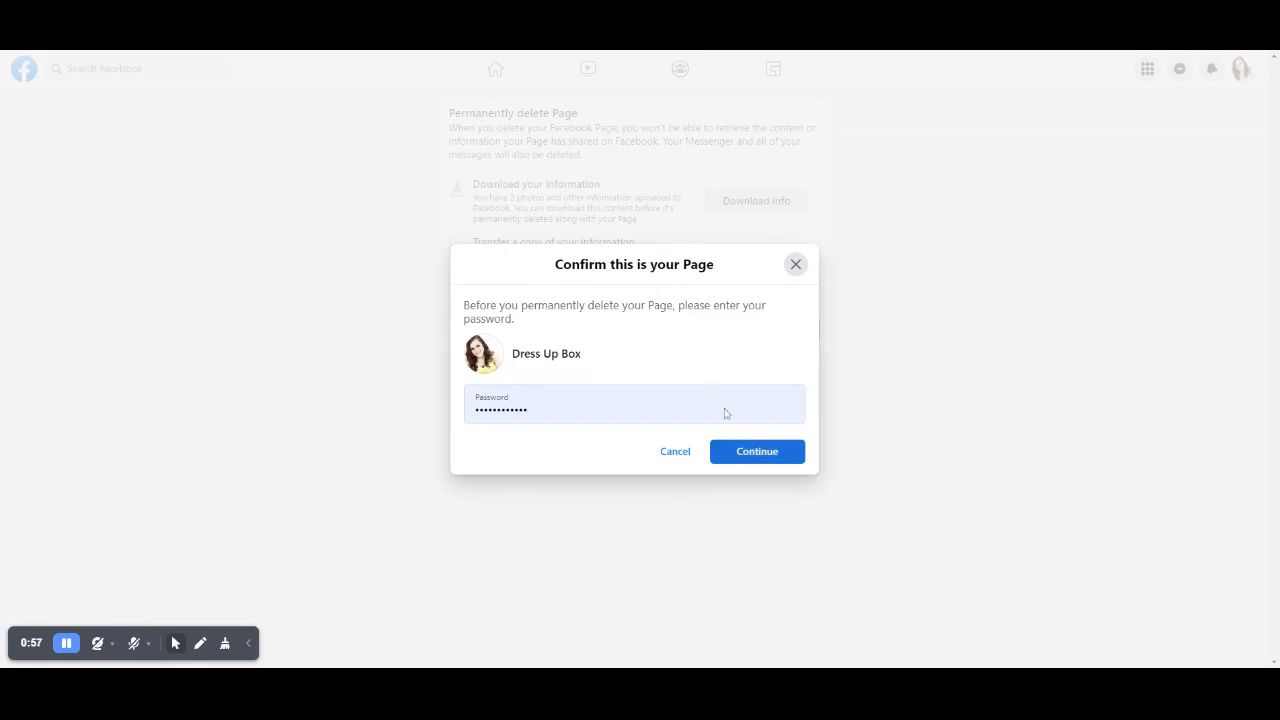
{"action": "left_click", "coordinate": [756, 451]}
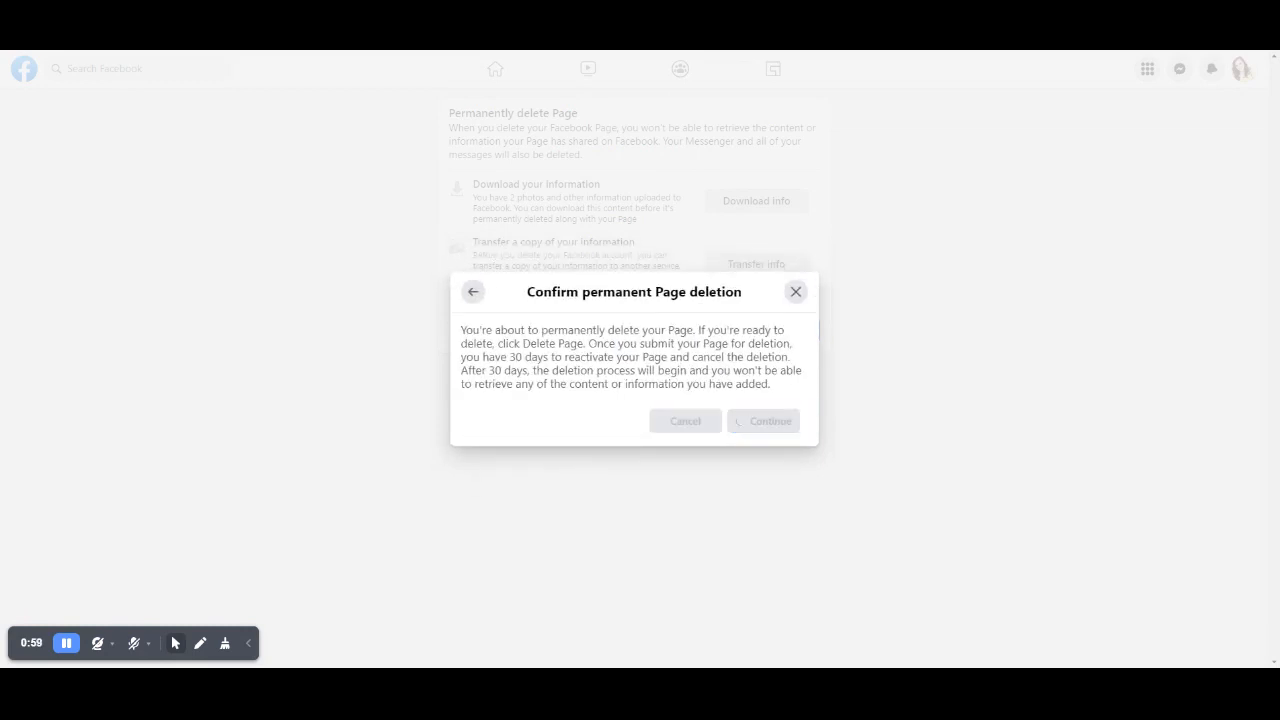